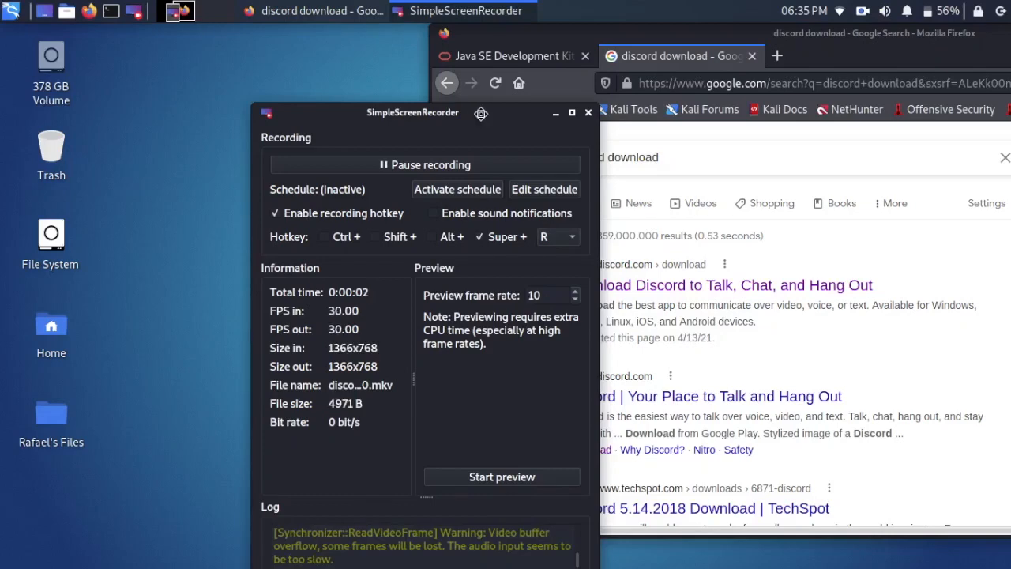
# - Open the Discord download page and show the Linux package format choices
pyautogui.moveTo(412, 112); pyautogui.dragTo(270, 67)
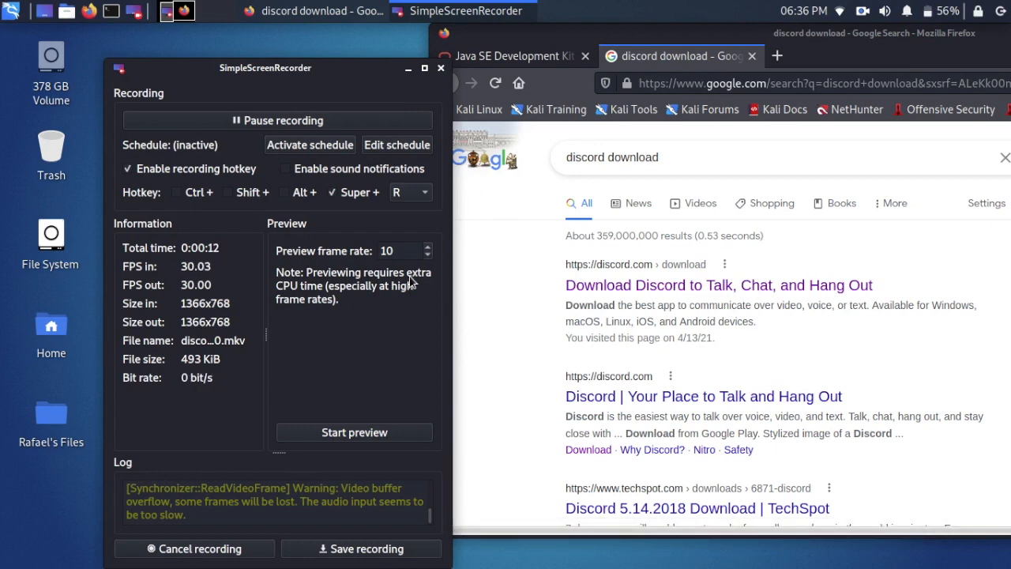
pyautogui.moveTo(34, 32)
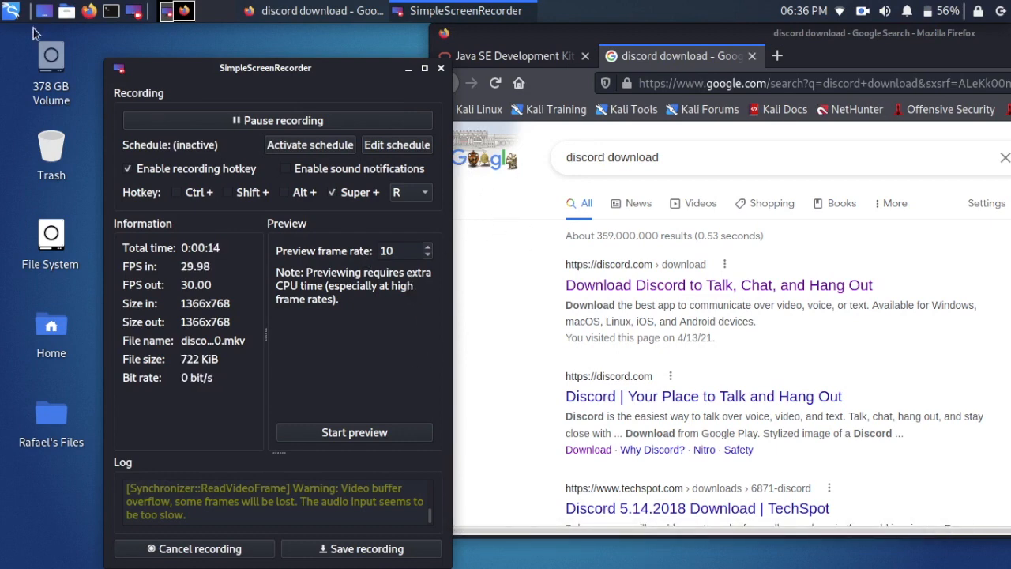
pyautogui.moveTo(496, 265)
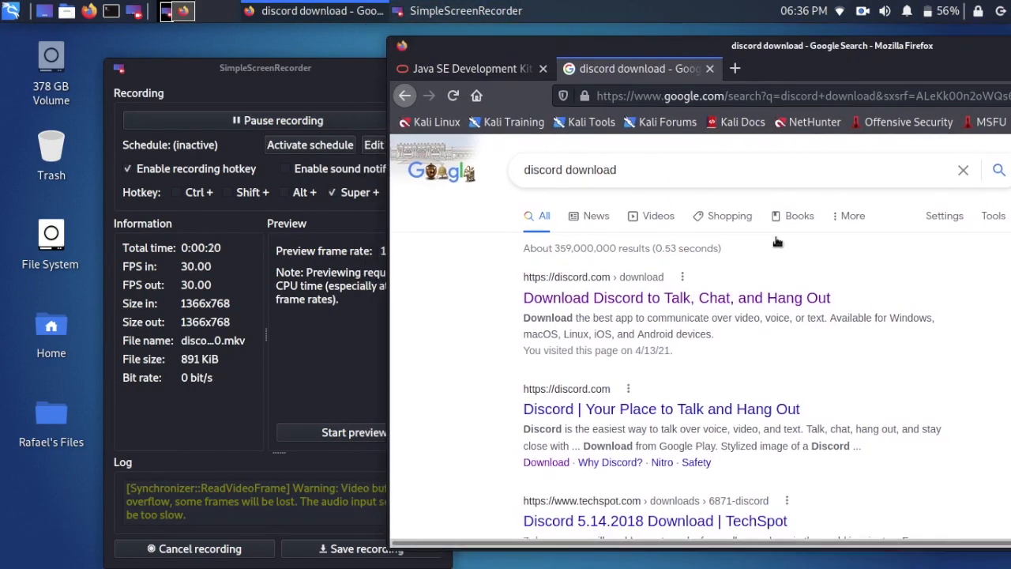
pyautogui.click(676, 298)
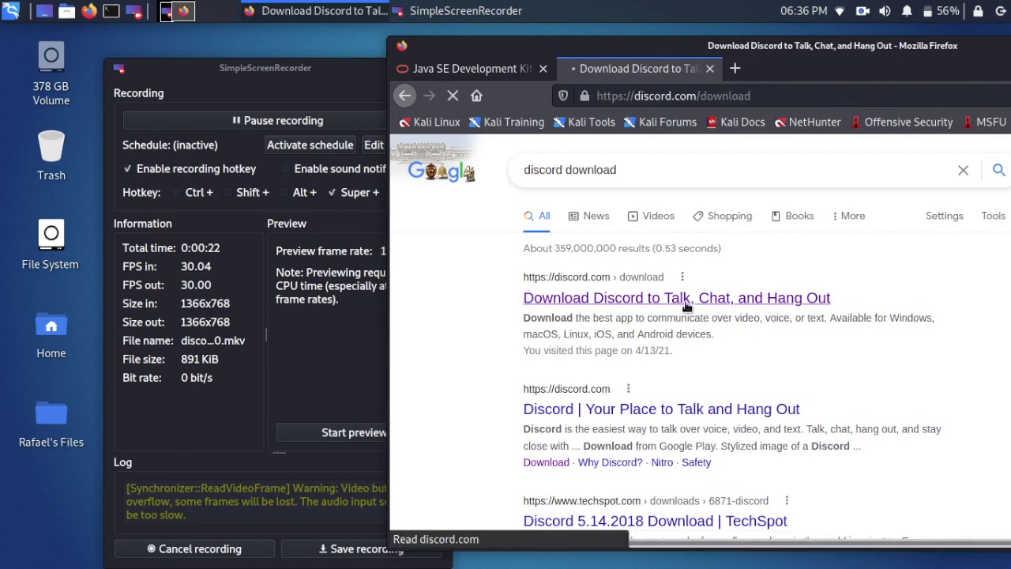
pyautogui.click(676, 298)
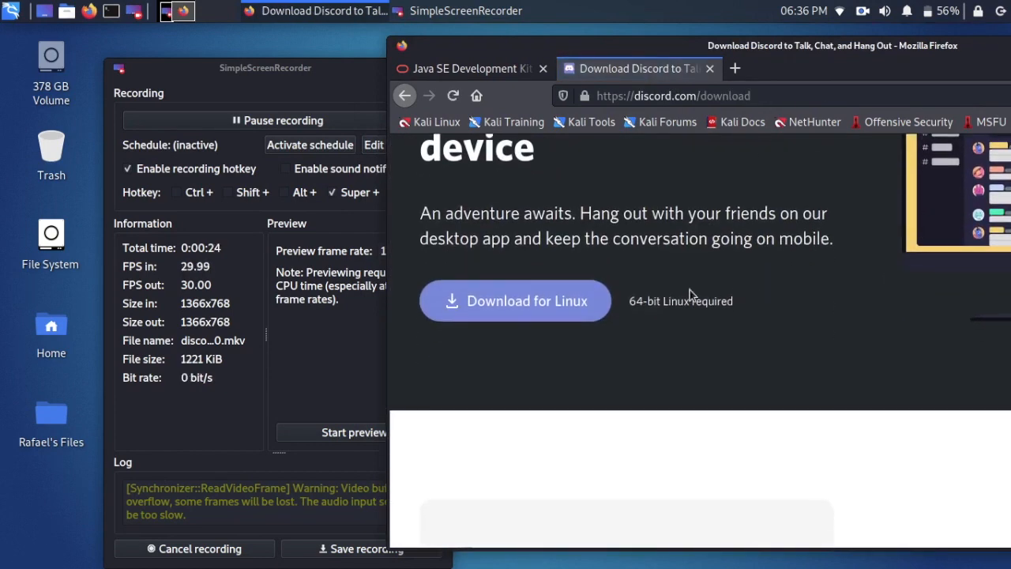
pyautogui.click(514, 300)
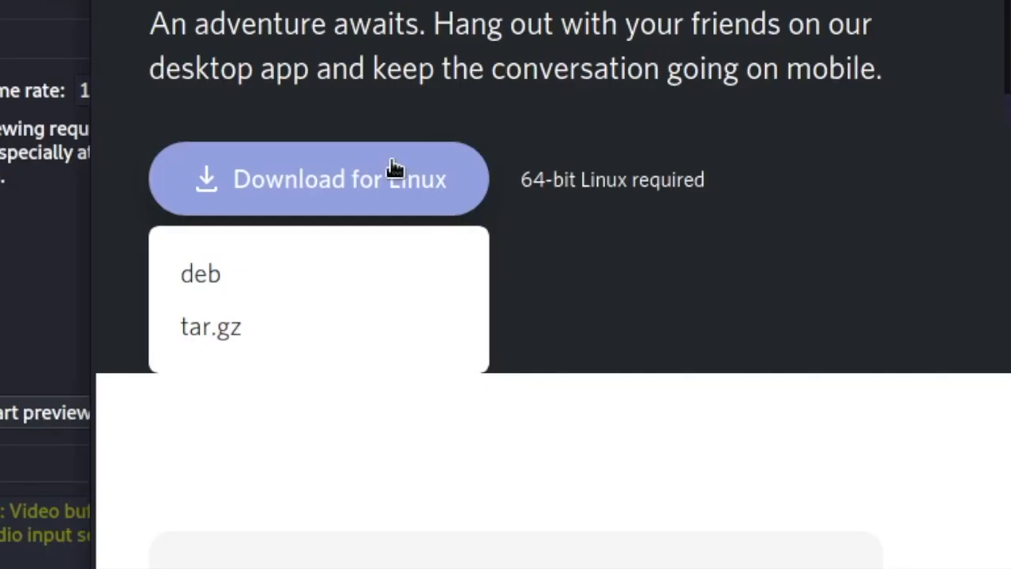
pyautogui.moveTo(211, 326)
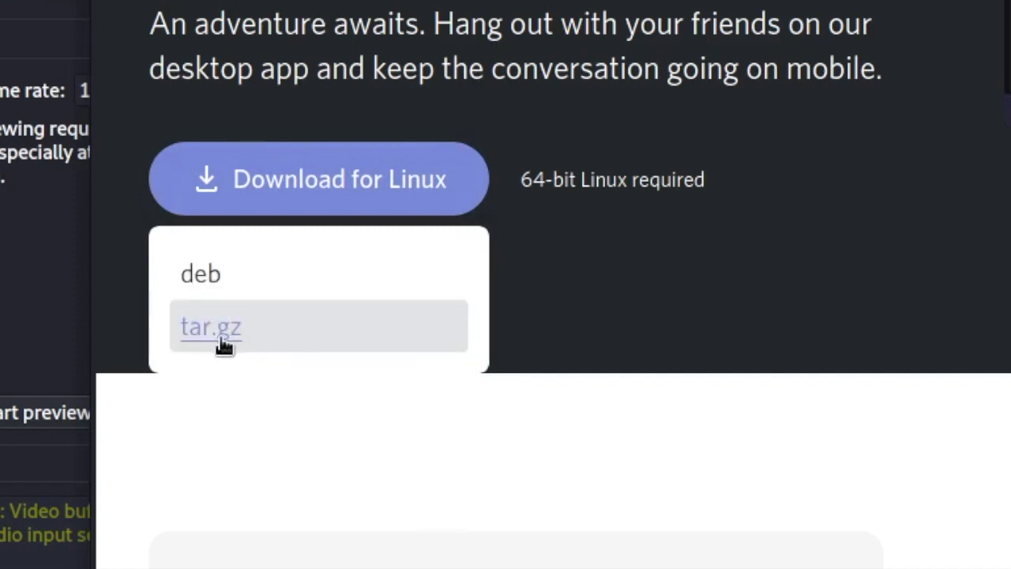
pyautogui.moveTo(368, 333)
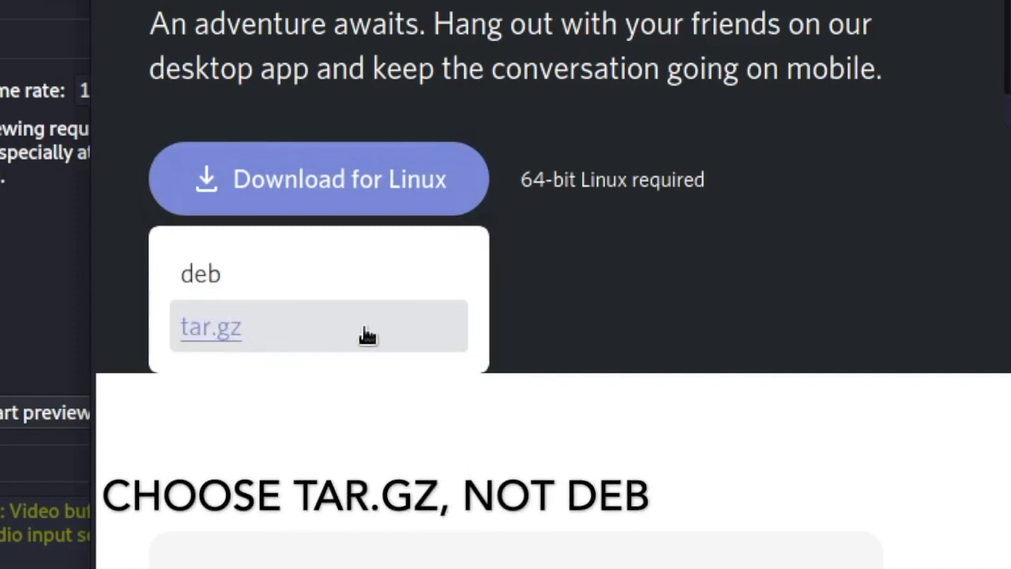
pyautogui.moveTo(322, 331)
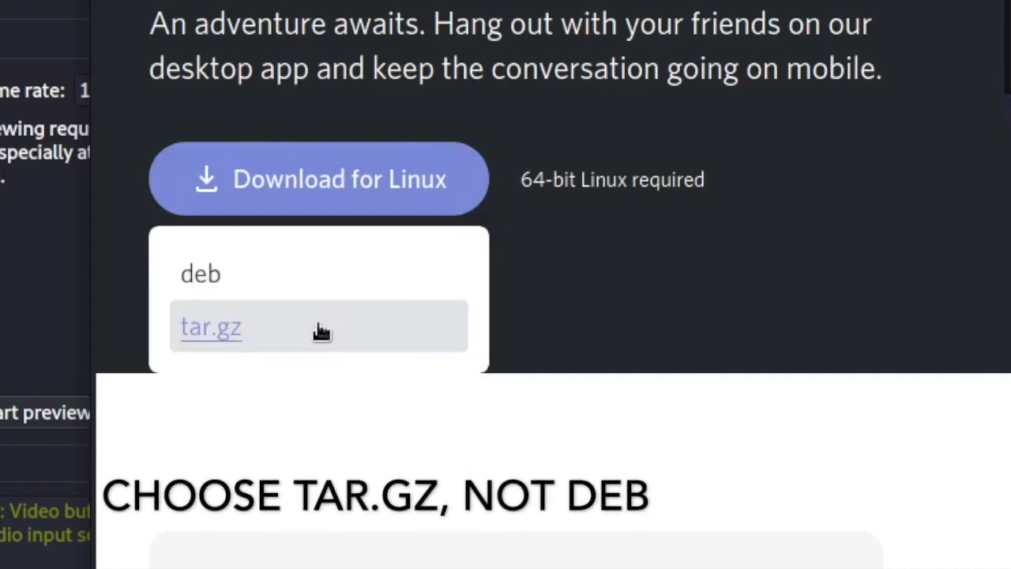
# - Save the Linux tar.gz package to disk and check its download progress
pyautogui.click(210, 326)
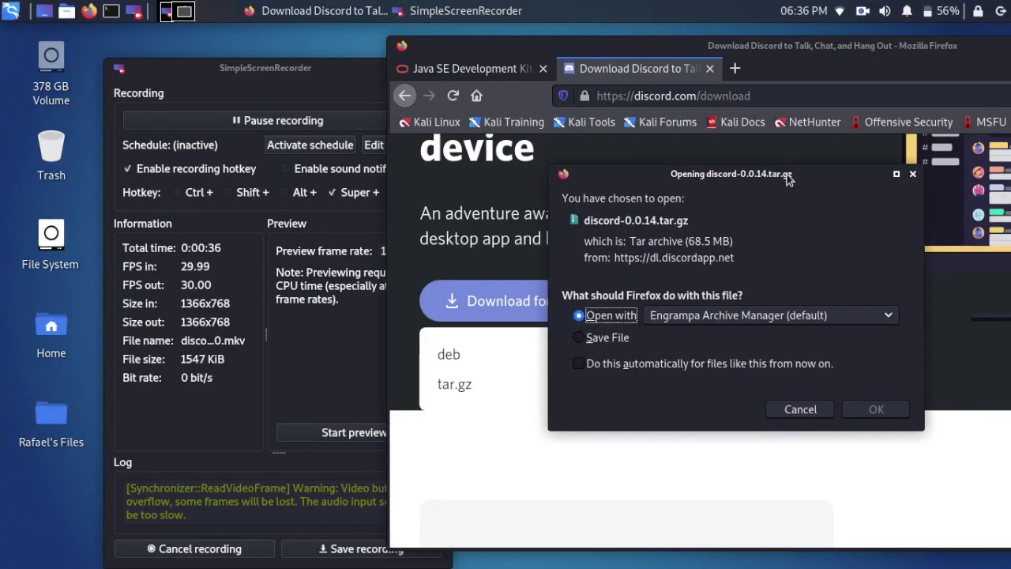
pyautogui.click(579, 337)
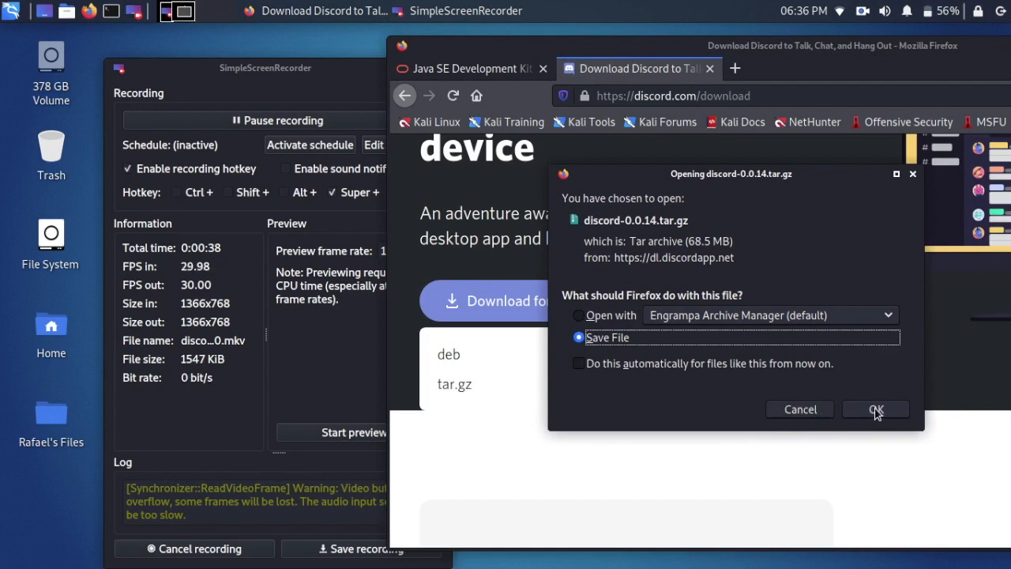
pyautogui.click(874, 409)
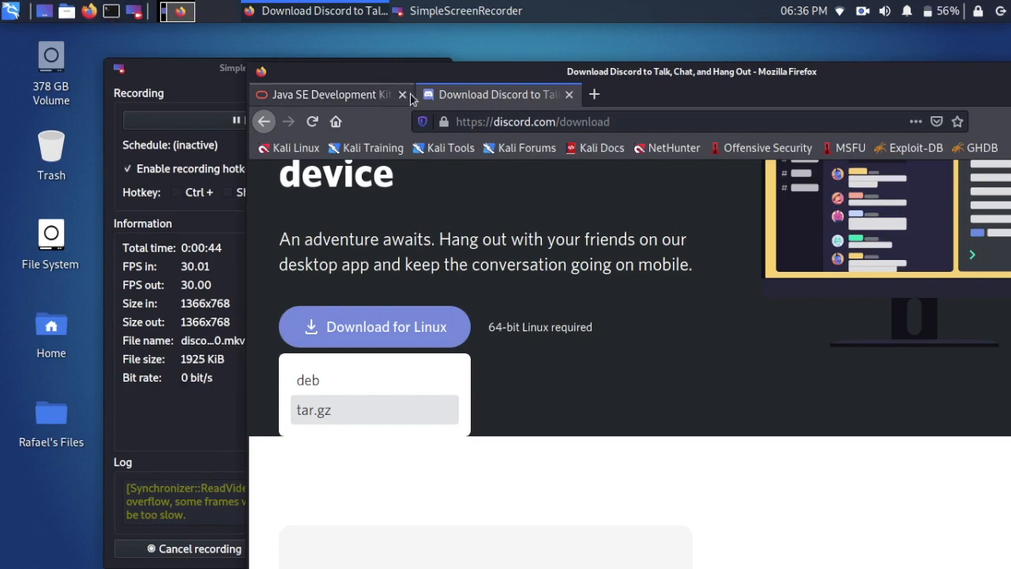
pyautogui.click(937, 126)
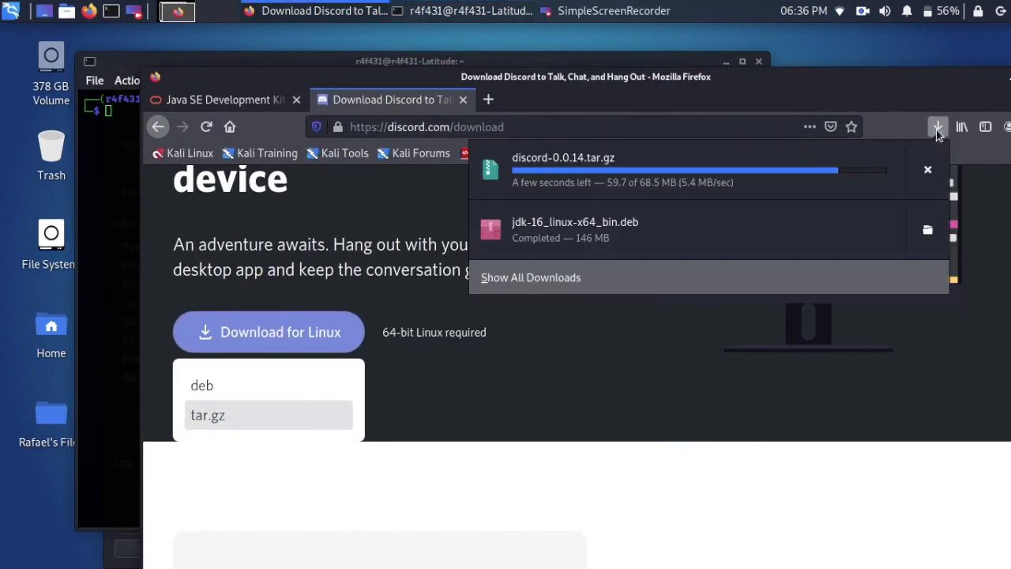
pyautogui.moveTo(939, 126)
pyautogui.write('cd Dow')
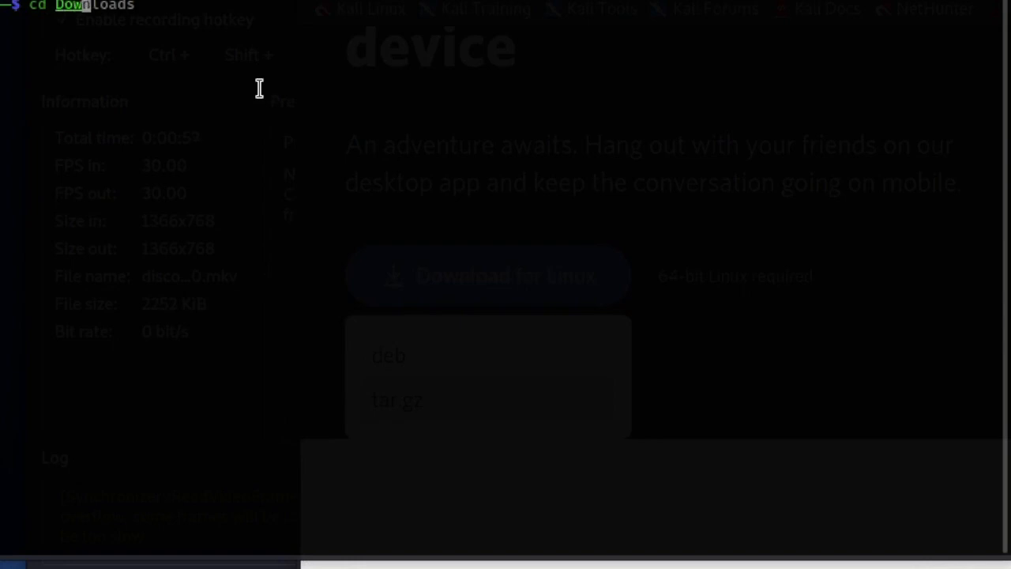
# - Extract discord-0.0.14.tar.gz from Downloads into /opt using sudo tar -xvzf
pyautogui.press('Return')
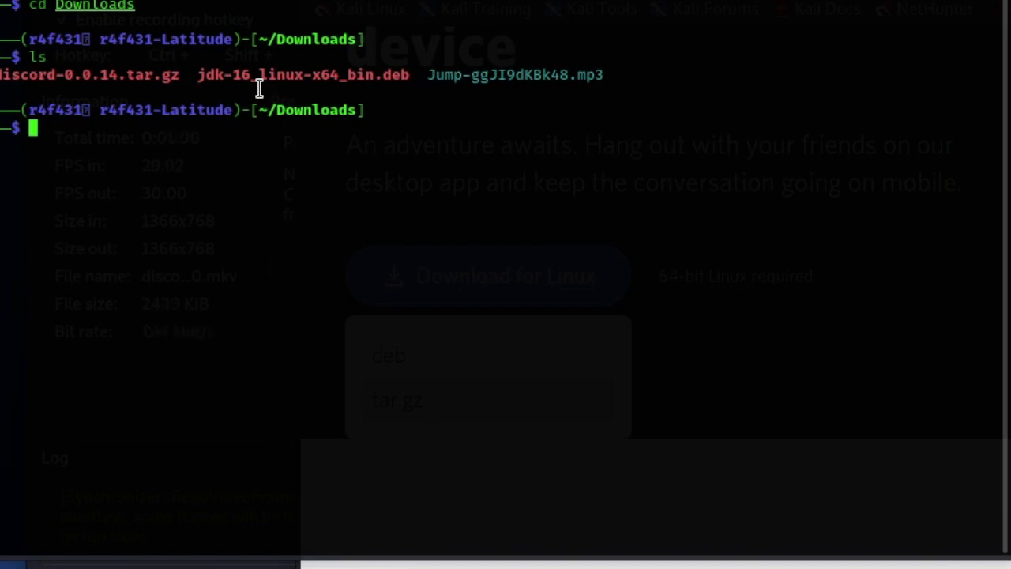
pyautogui.write('sudo dpkg -i jdk-16_linux-x64_bin.deb')
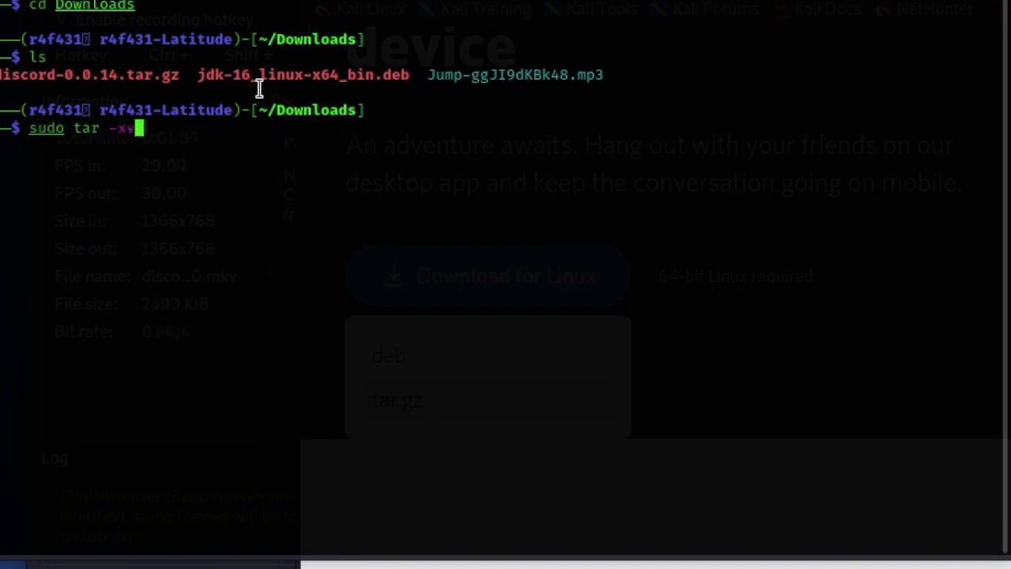
pyautogui.write('zf discord-0.0.14.tar.gz')
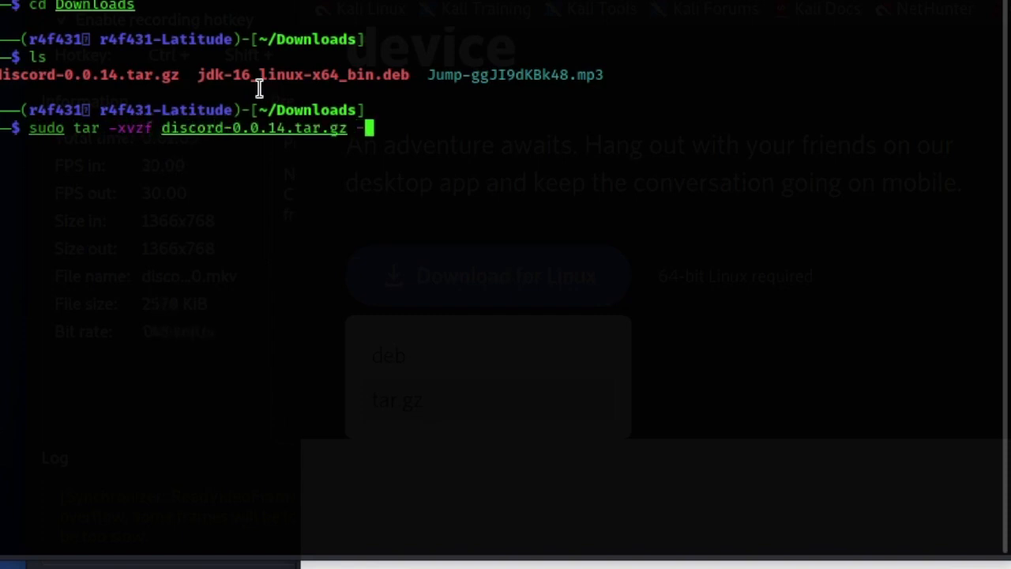
pyautogui.write('-C /opt')
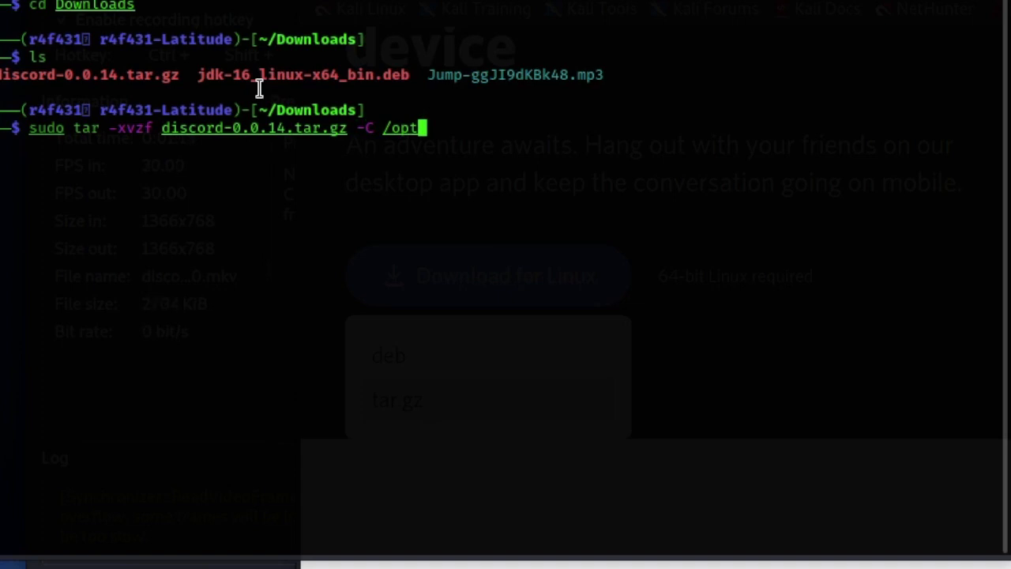
pyautogui.press('Return')
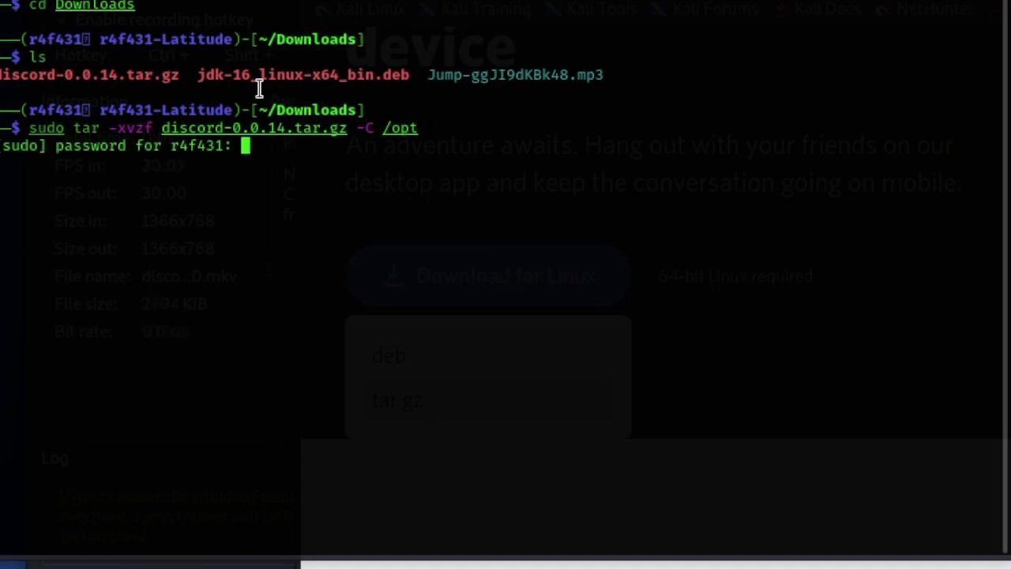
pyautogui.press('Return')
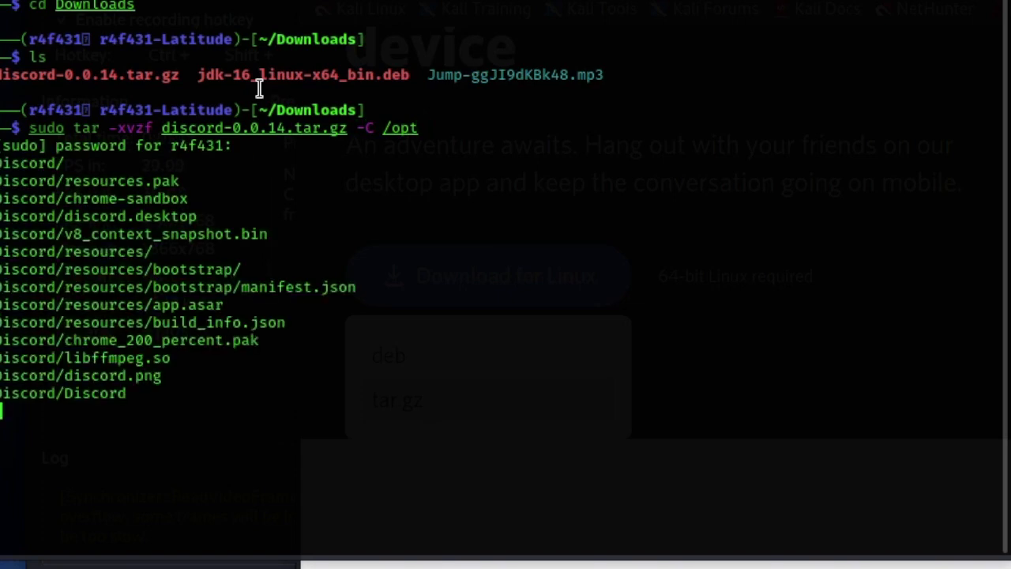
pyautogui.scroll(-3)
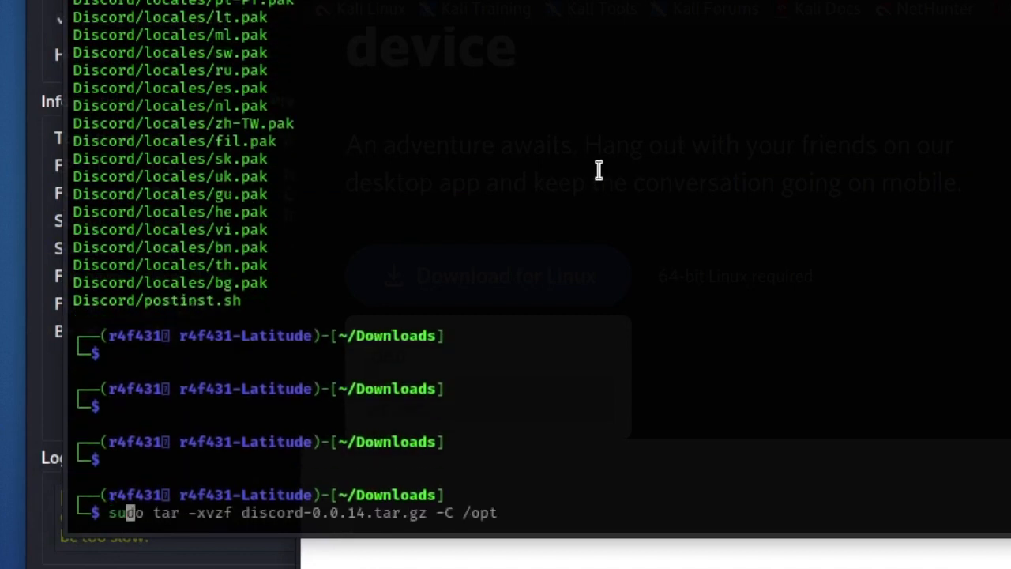
# - Symlink /opt/Discord/Discord to /usr/bin/Discord with sudo ln -sf
pyautogui.write('sudo ln -')
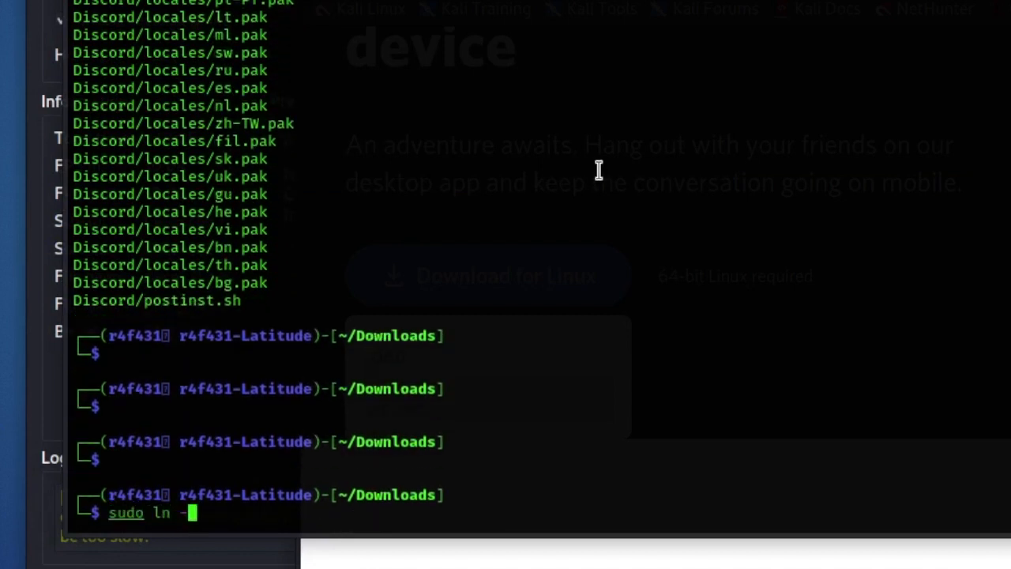
pyautogui.write('sf /opt/D')
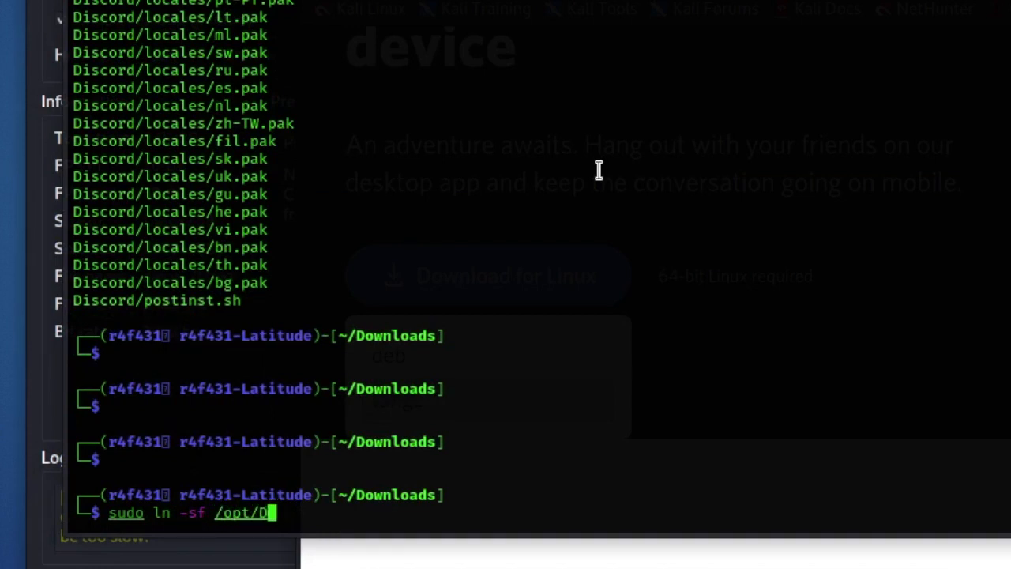
pyautogui.write('iscord/DI')
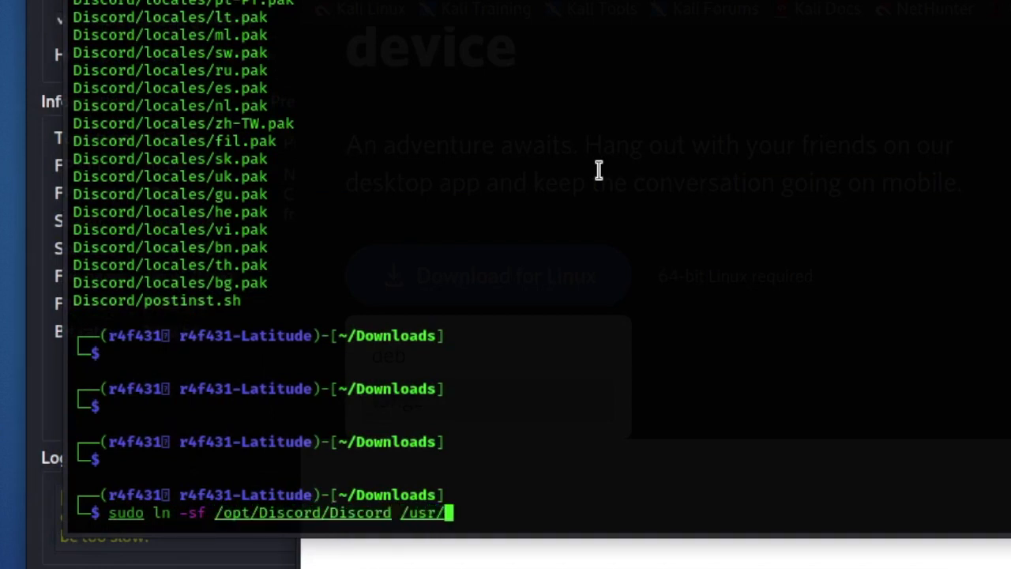
pyautogui.write('bin/Discord')
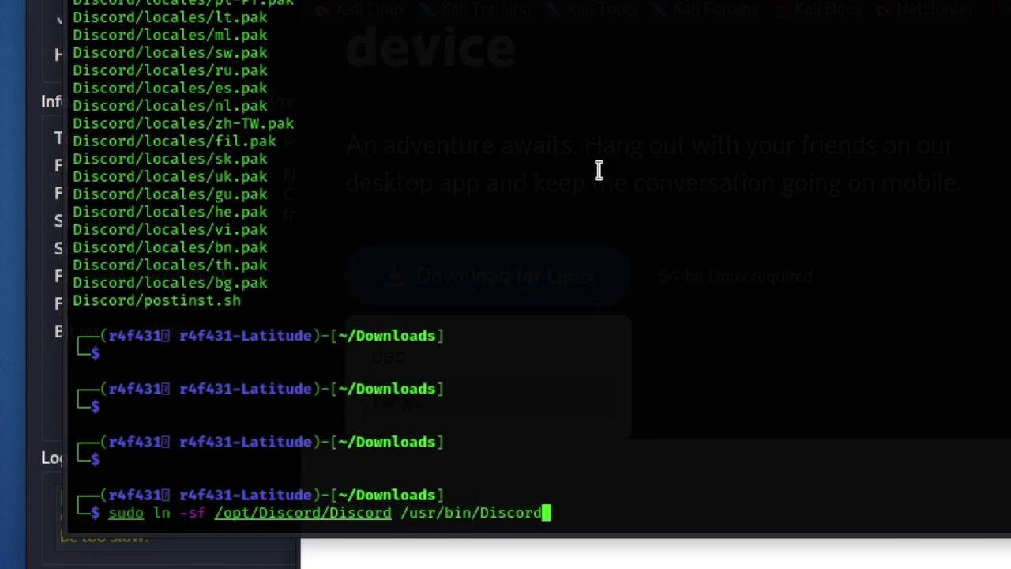
pyautogui.press('Return')
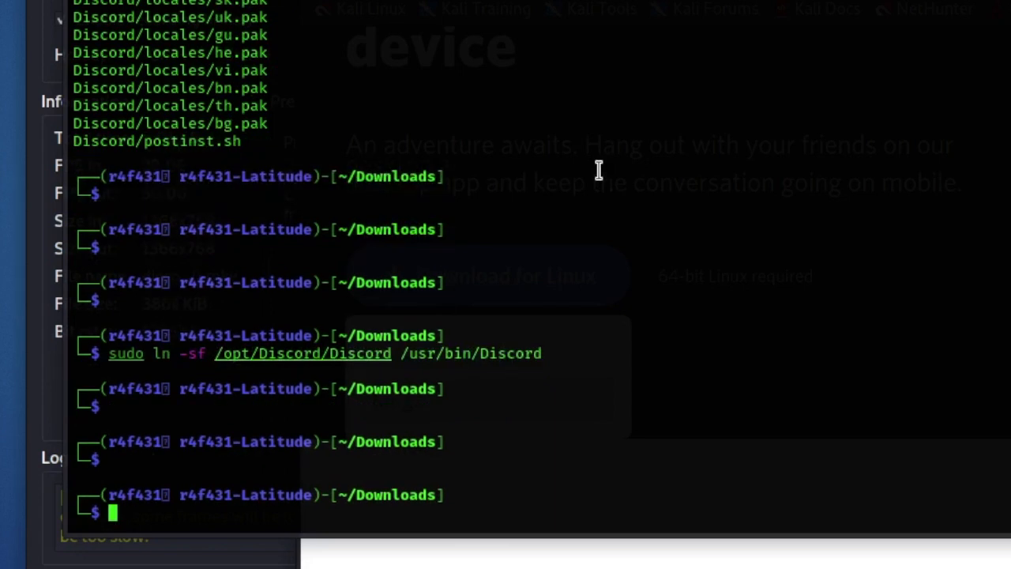
# - Copy discord.desktop from /opt/Discord into /usr/share/applications using sudo cp -r
pyautogui.write('cd Downloads')
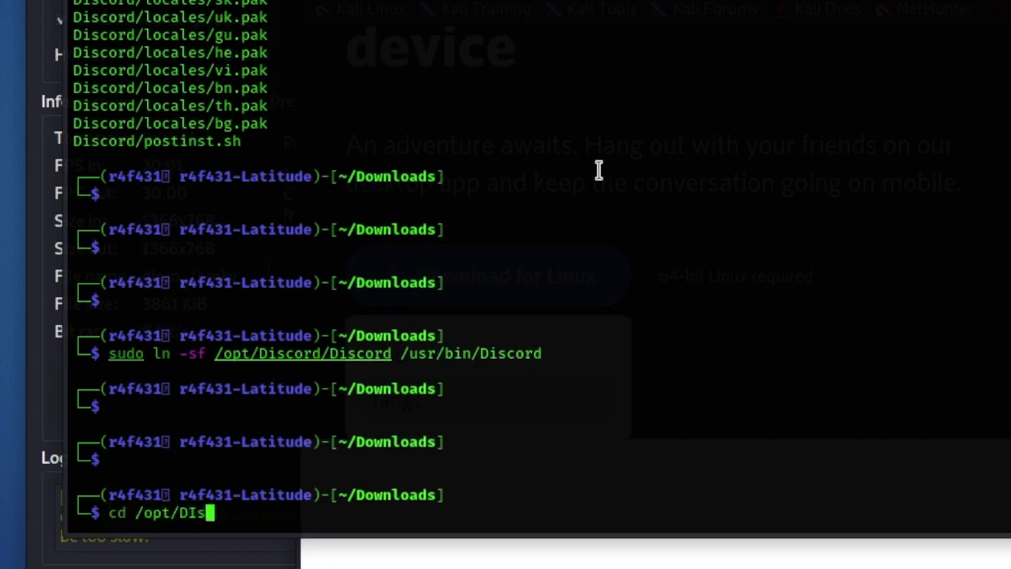
pyautogui.write('iscord')
pyautogui.press('Return')
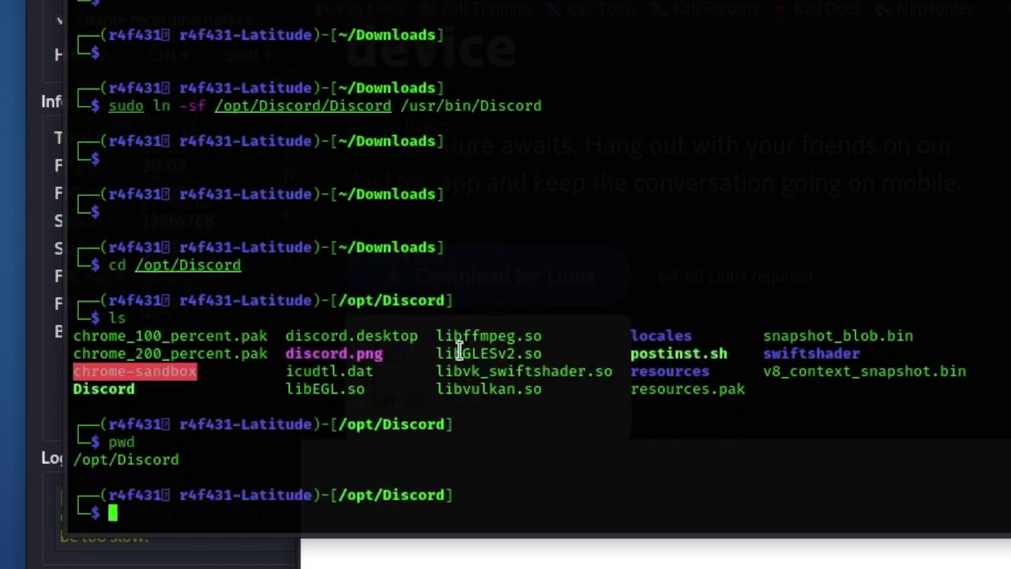
pyautogui.doubleClick(351, 335)
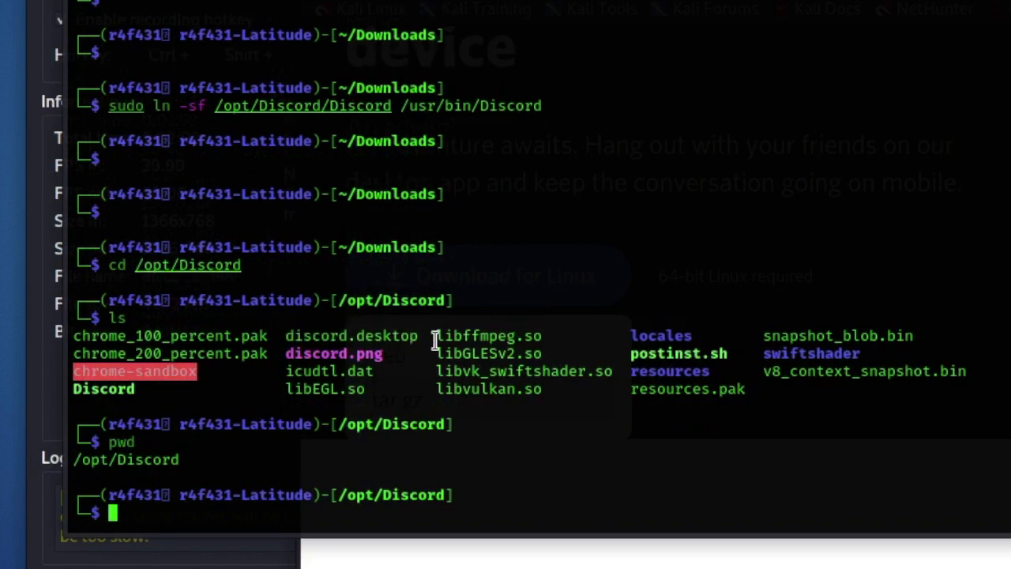
pyautogui.write('sudo cp -r discord.desktop')
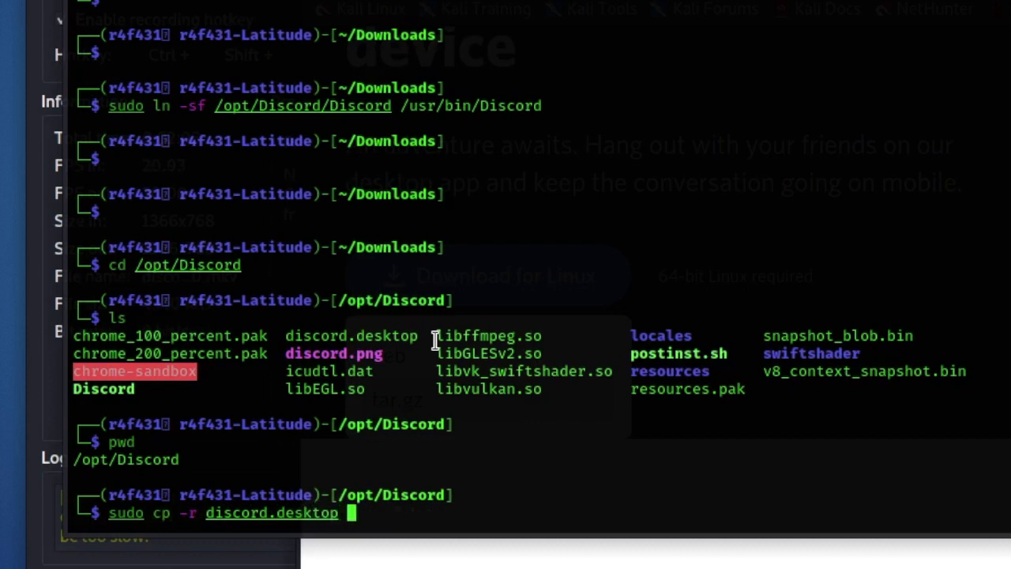
pyautogui.write('/usr/share/')
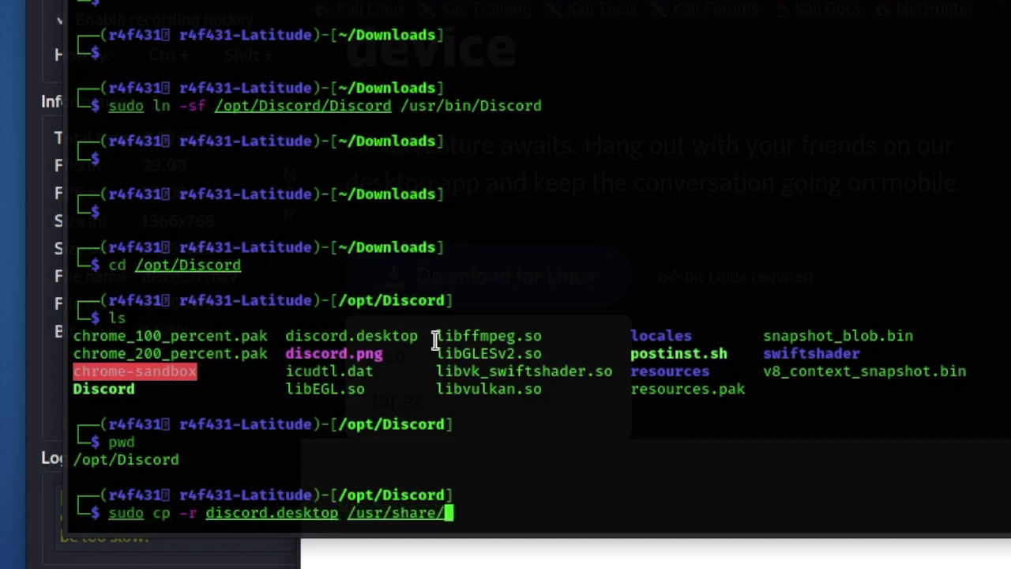
pyautogui.write('applications')
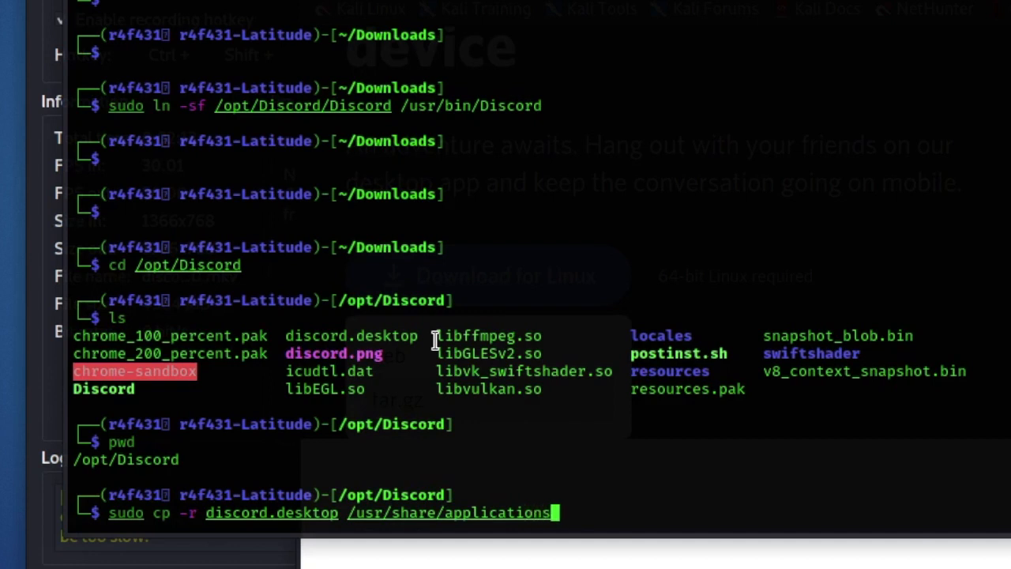
pyautogui.press('Return')
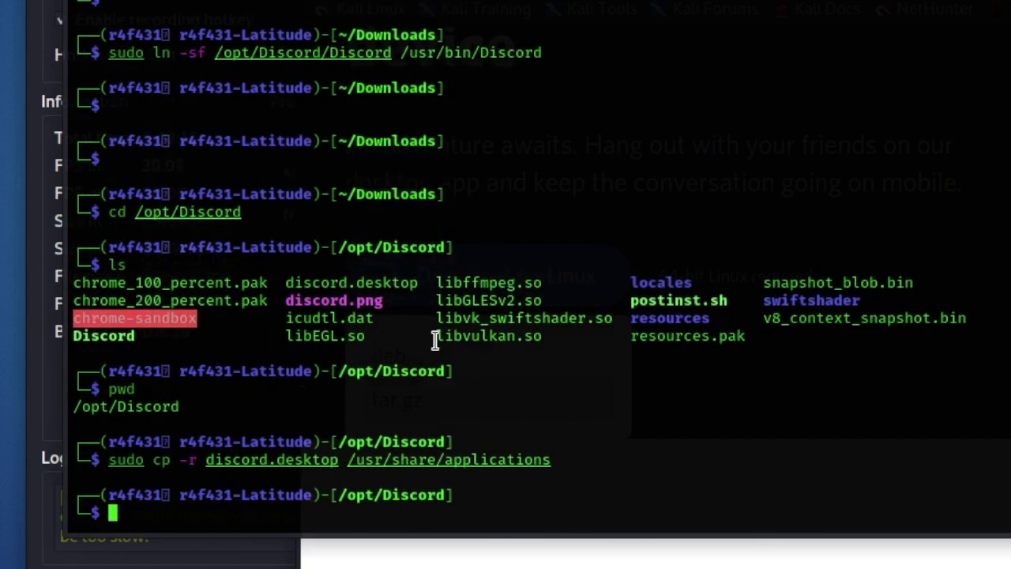
pyautogui.moveTo(424, 320)
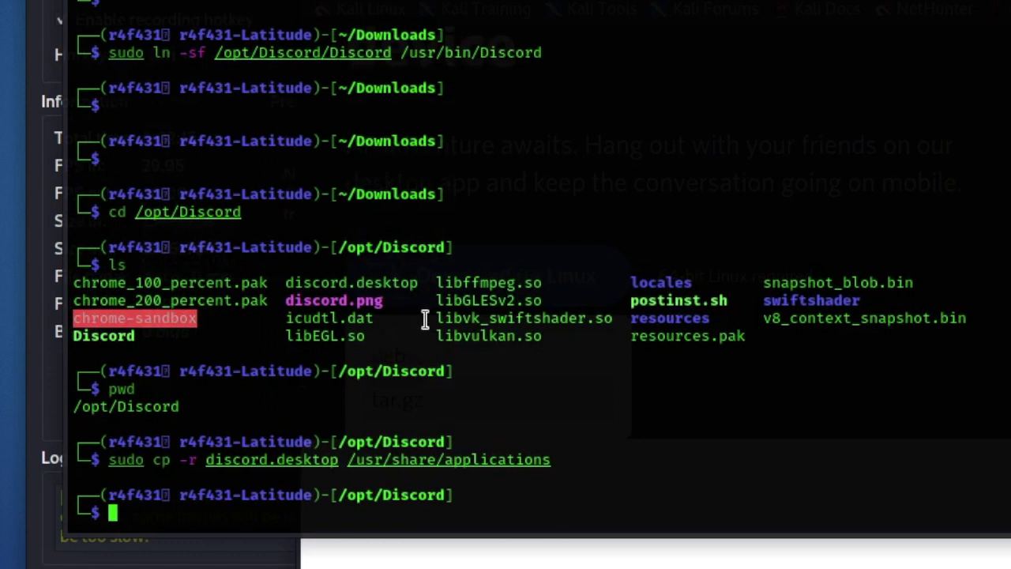
pyautogui.moveTo(378, 224)
pyautogui.write('sudo vim')
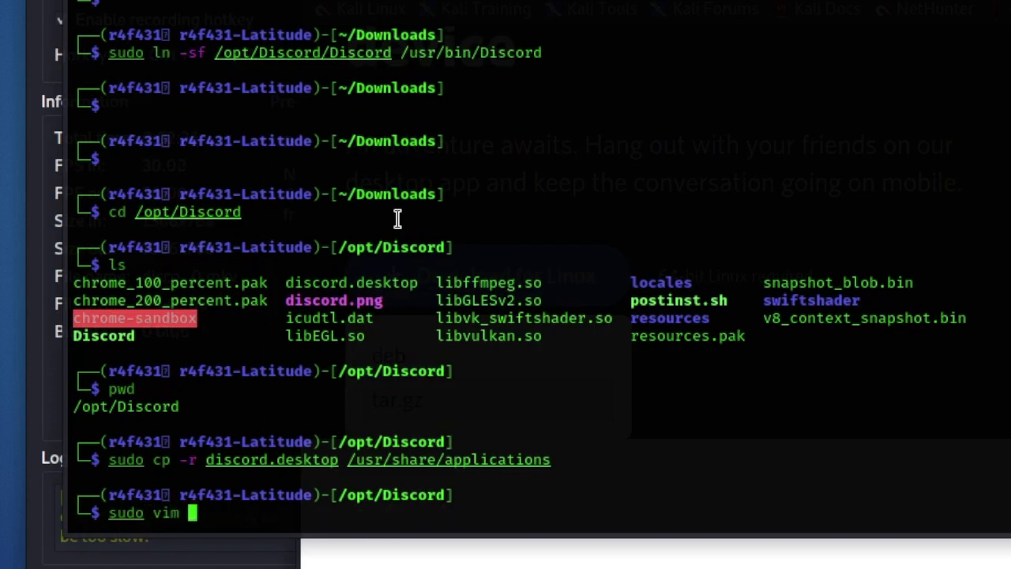
# - Open /usr/share/applications/discord.desktop in vim with sudo
pyautogui.write('/usr/share/applications/')
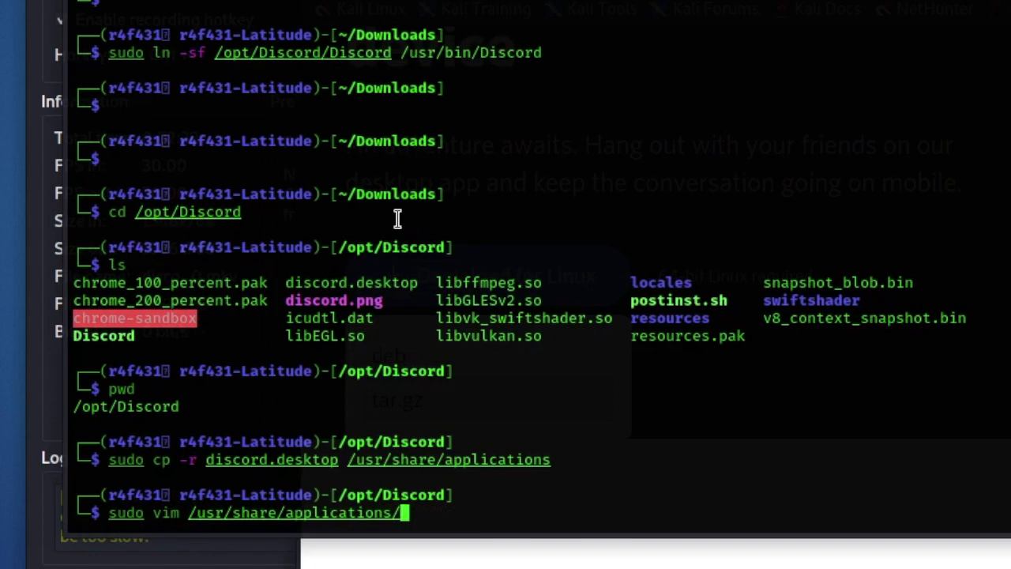
pyautogui.write('discord.desktop')
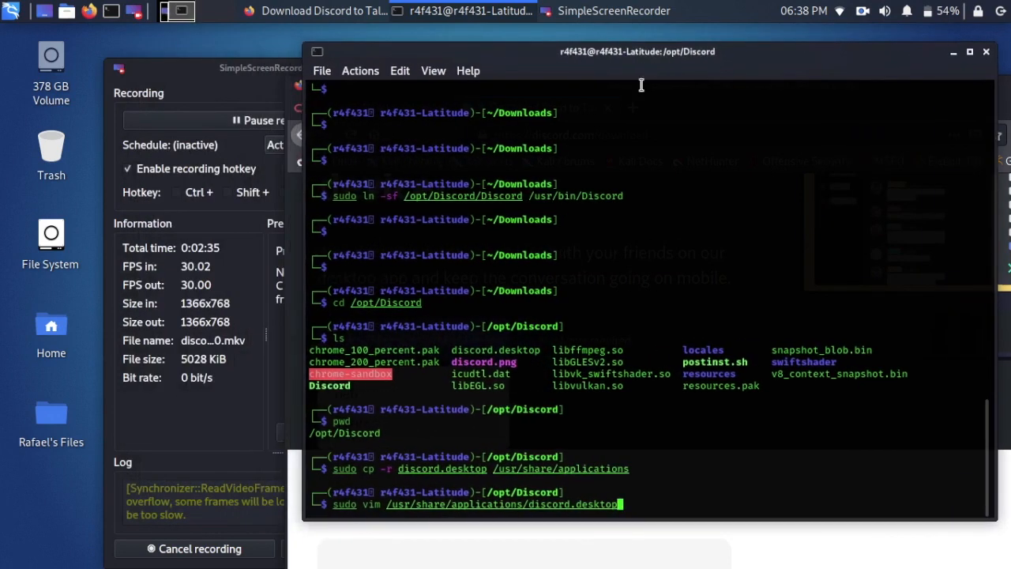
pyautogui.press('Return')
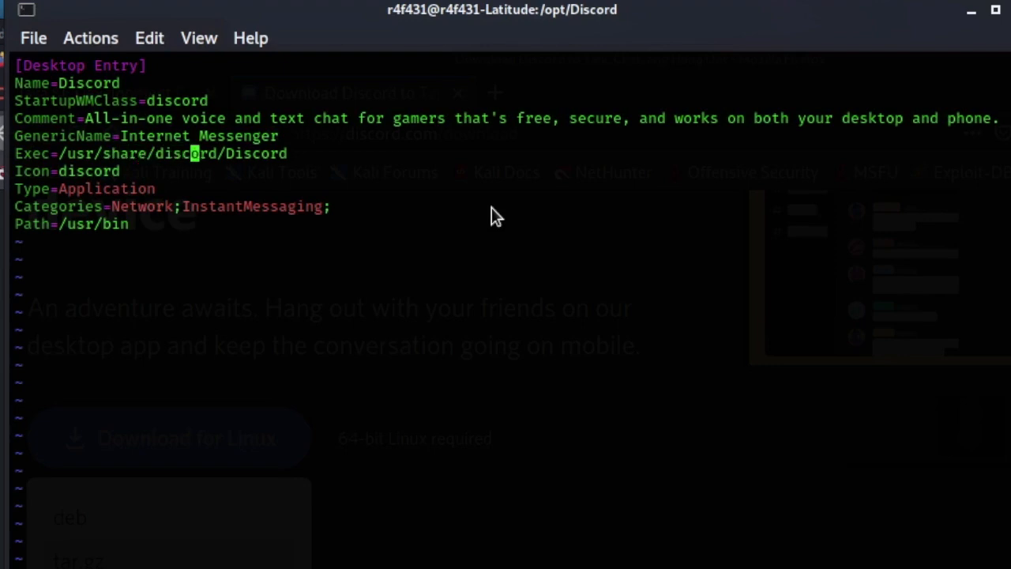
# - Set Exec to /usr/bin/Discord and Icon to /opt/Discord/discord.png, then save and quit
pyautogui.press('End')
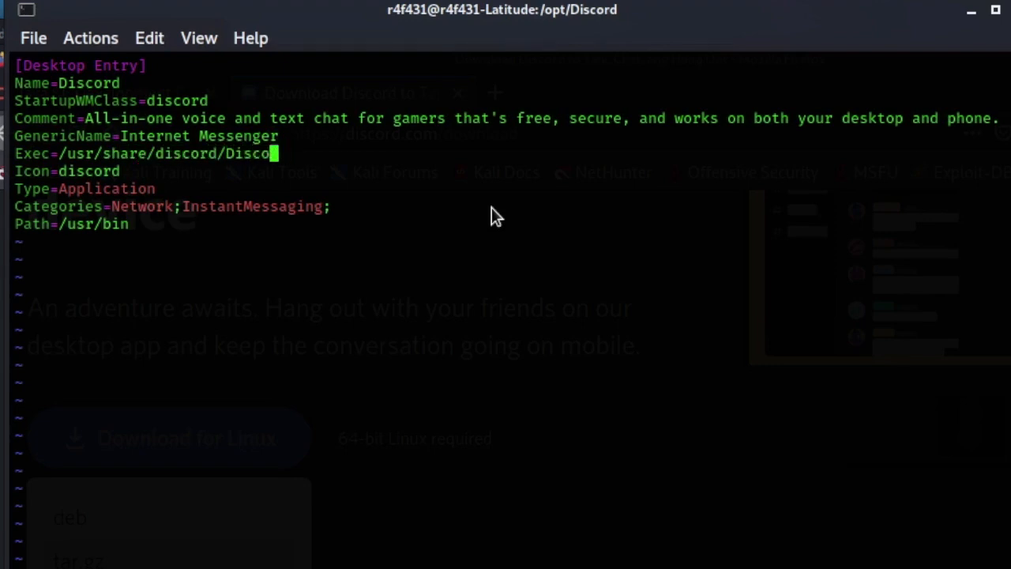
pyautogui.press('BackSpace')
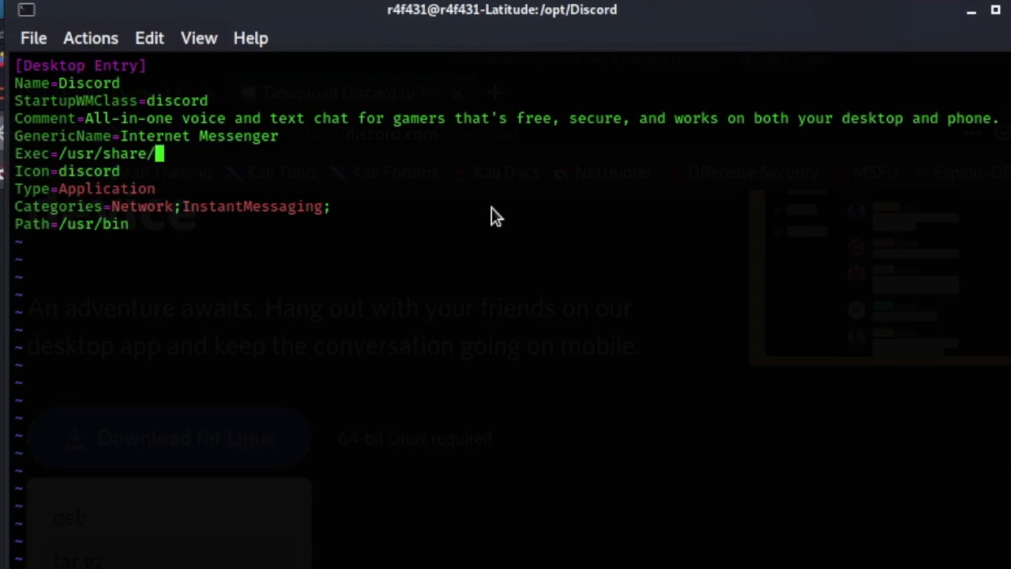
pyautogui.press('BackSpace')
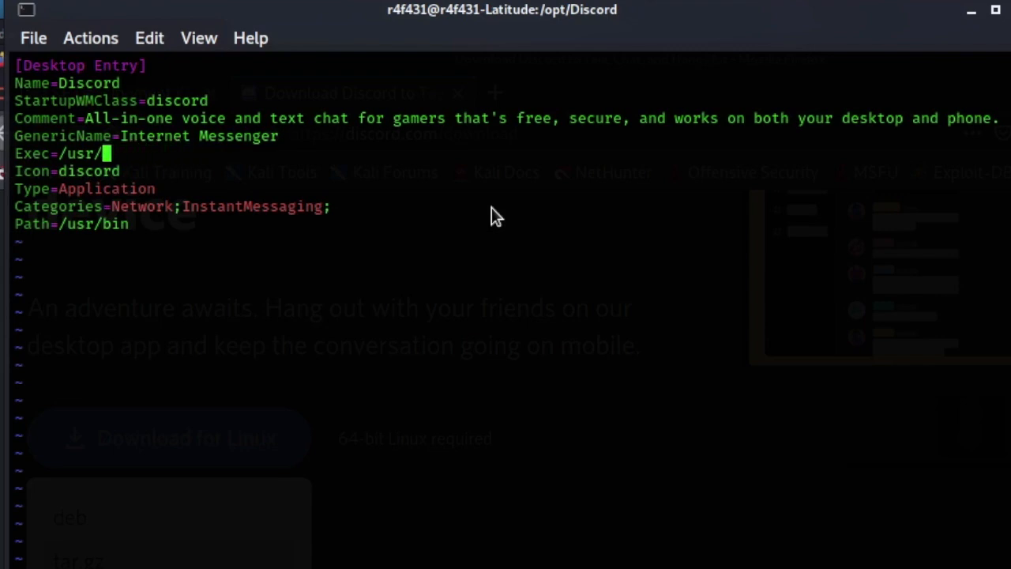
pyautogui.write('bin/')
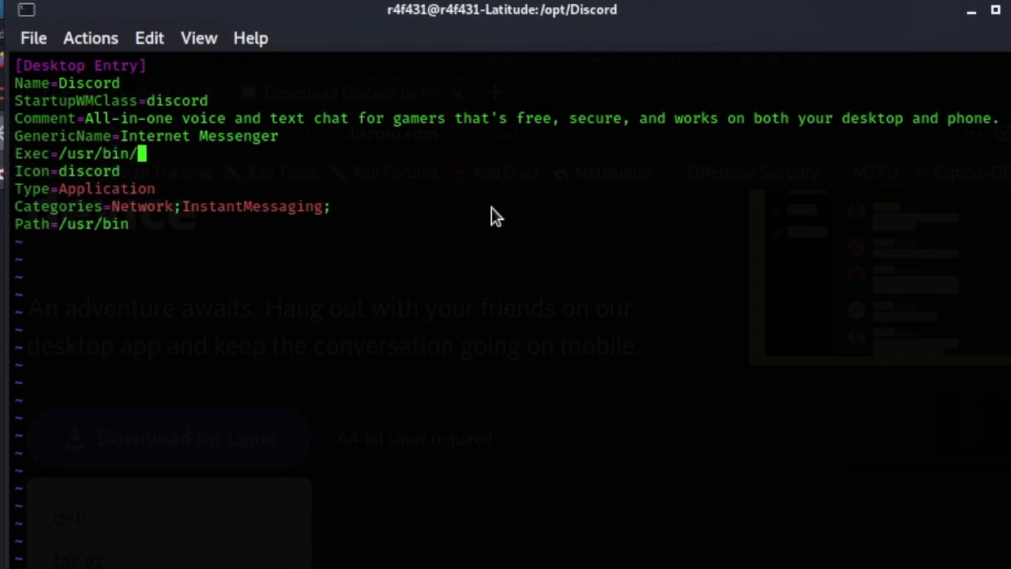
pyautogui.write('Discord')
pyautogui.click(70, 172)
pyautogui.write('/opt')
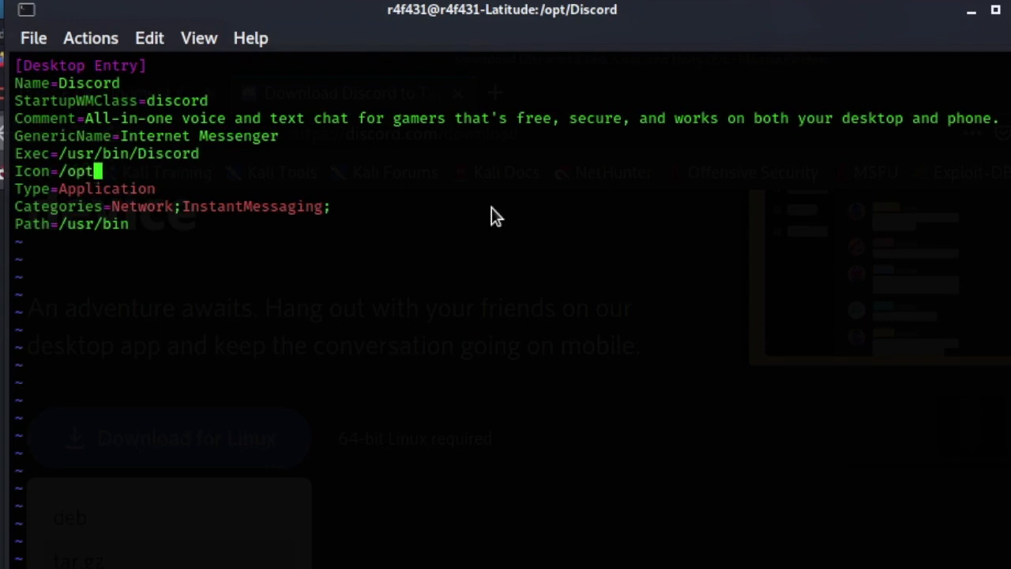
pyautogui.write('/Discord/')
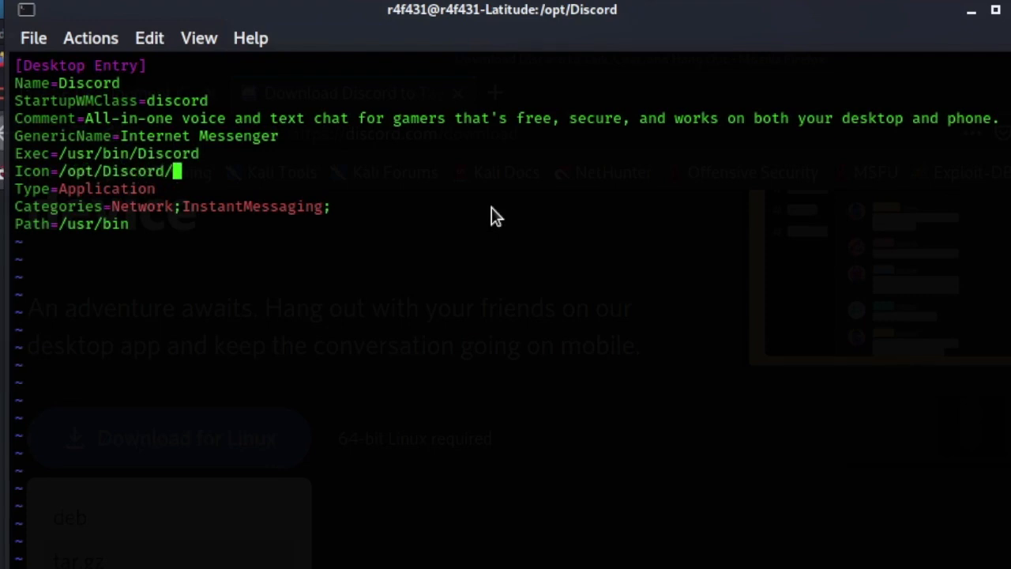
pyautogui.write('discord.png')
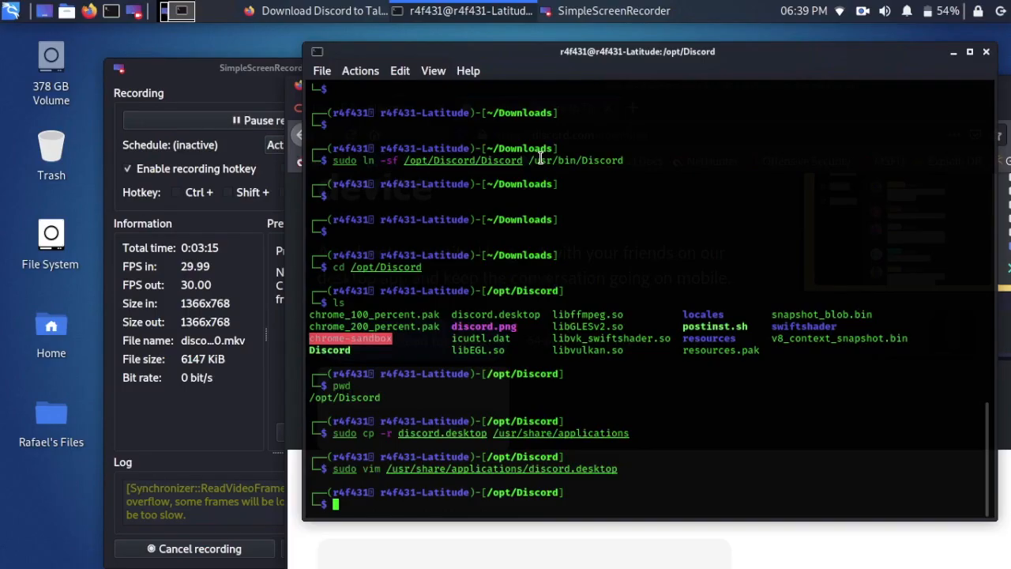
# - Recheck the desktop entry in vim, then search the application menu for 'discord'
pyautogui.press('Return')
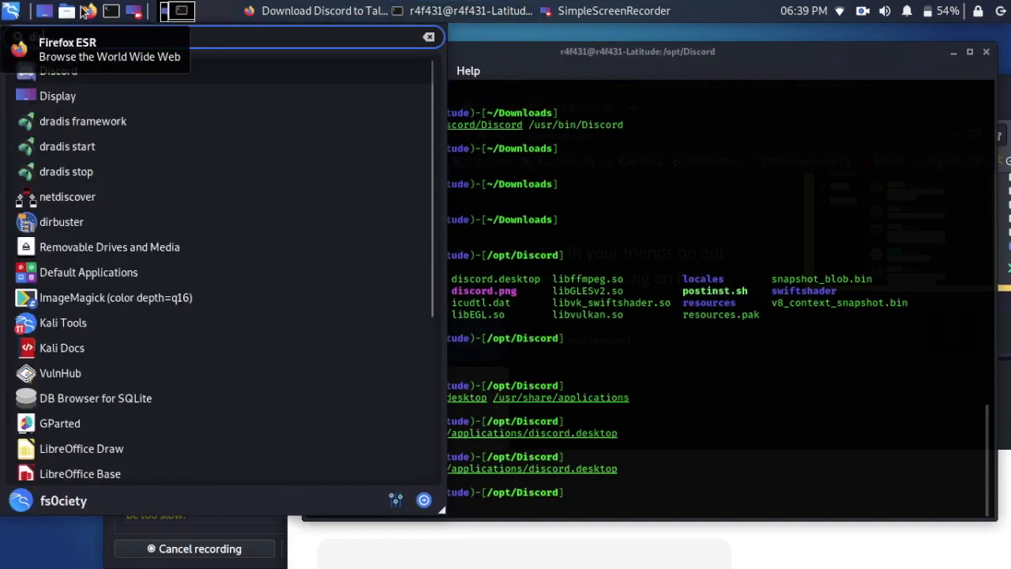
pyautogui.write('disc')
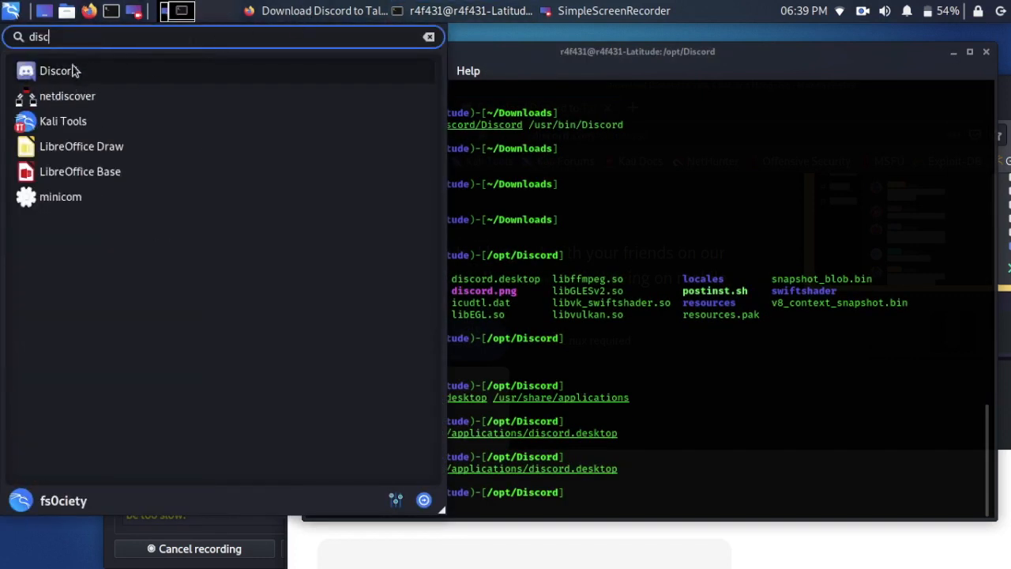
pyautogui.write('ord')
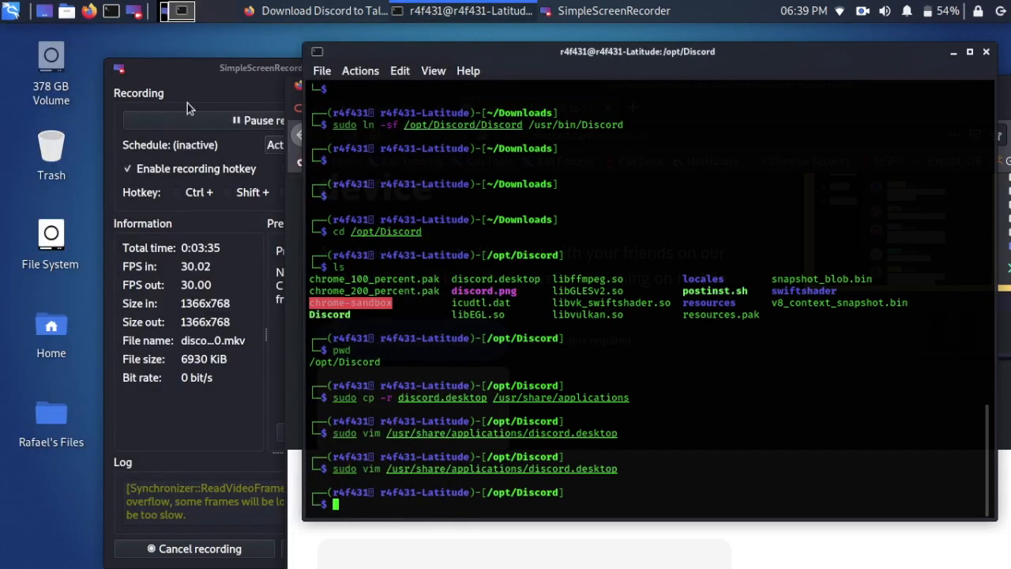
pyautogui.moveTo(631, 71)
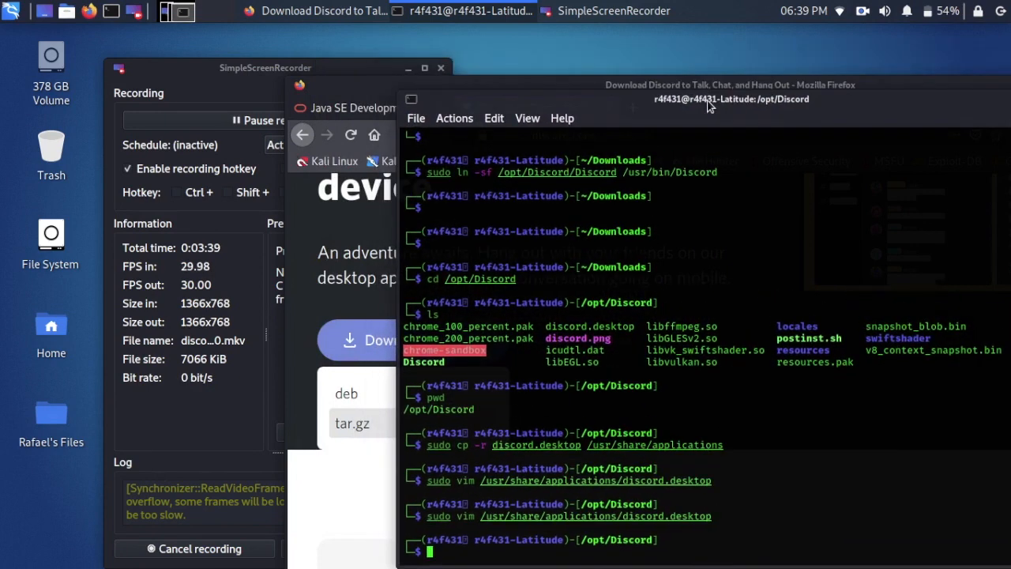
pyautogui.moveTo(602, 211)
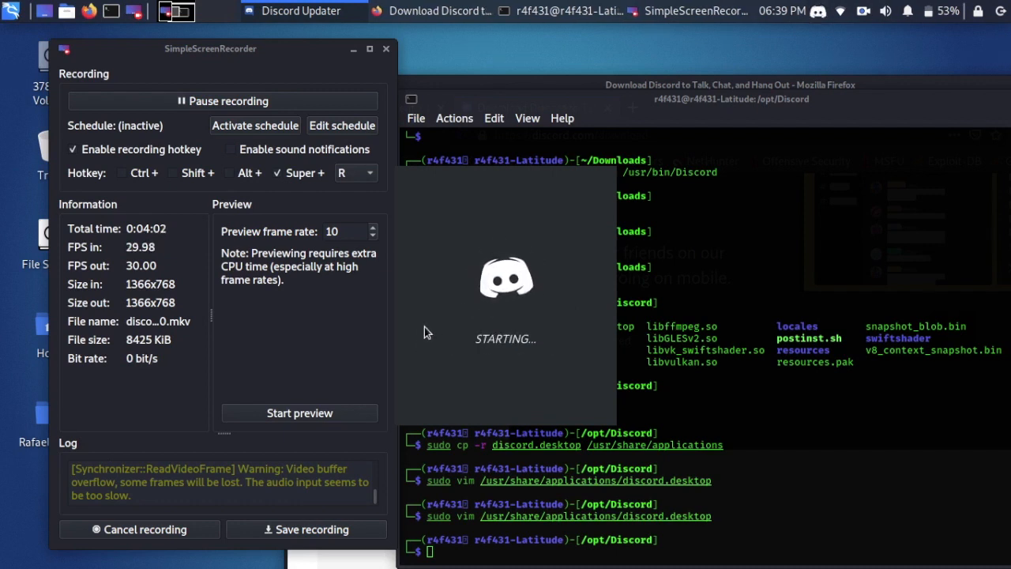
pyautogui.moveTo(526, 261)
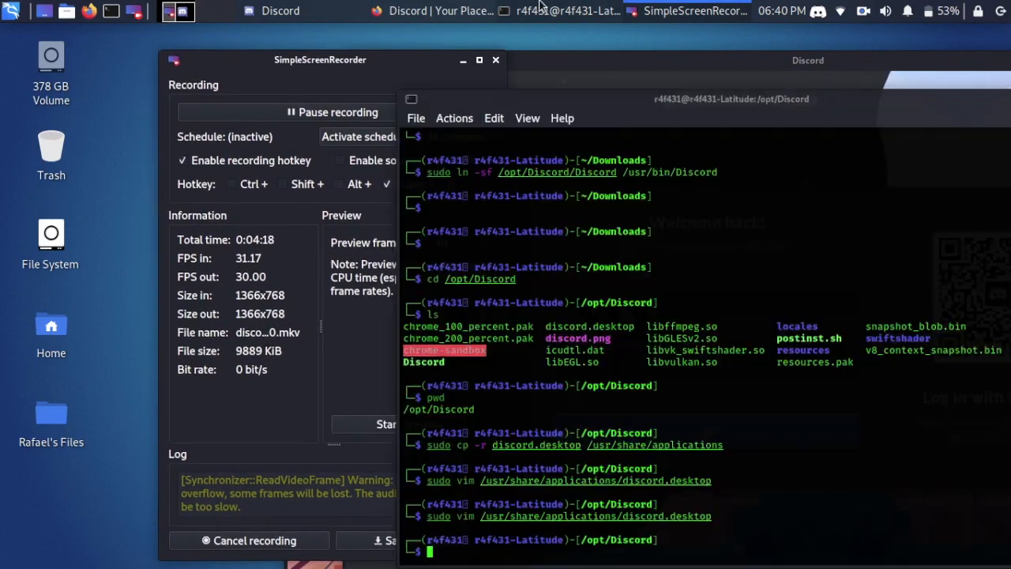
pyautogui.moveTo(320, 59); pyautogui.dragTo(308, 67)
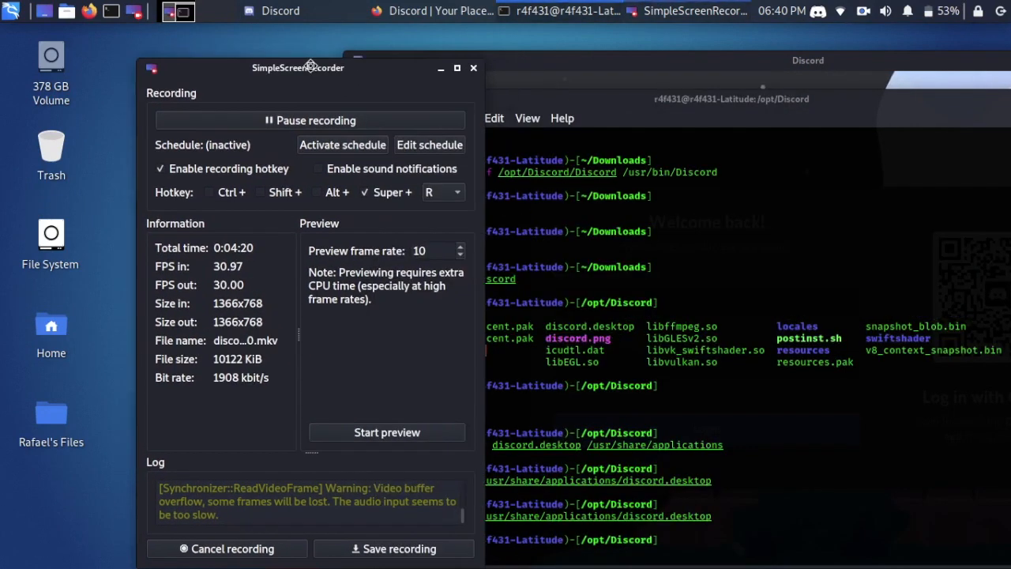
pyautogui.moveTo(298, 67); pyautogui.dragTo(217, 42)
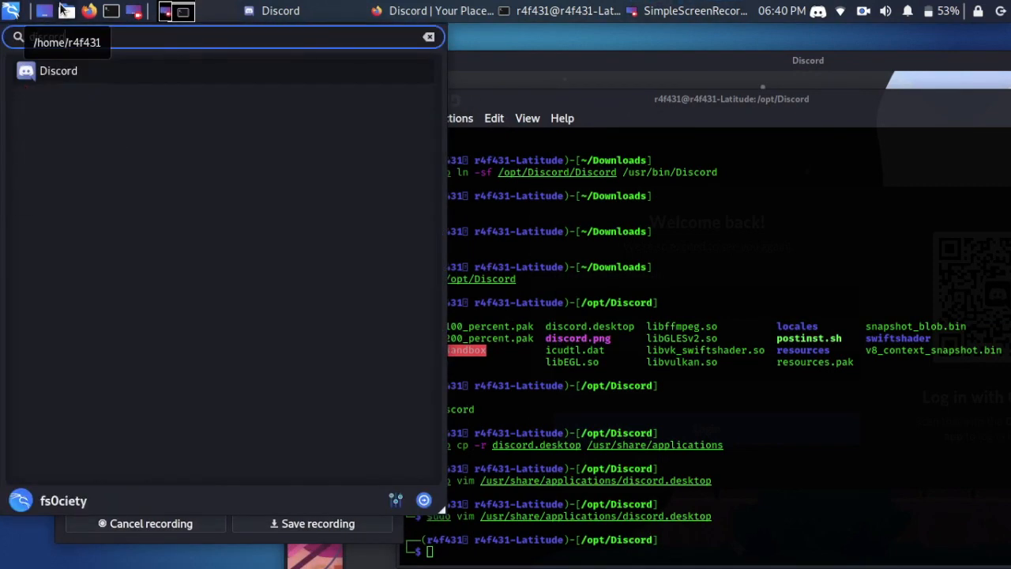
pyautogui.click(695, 11)
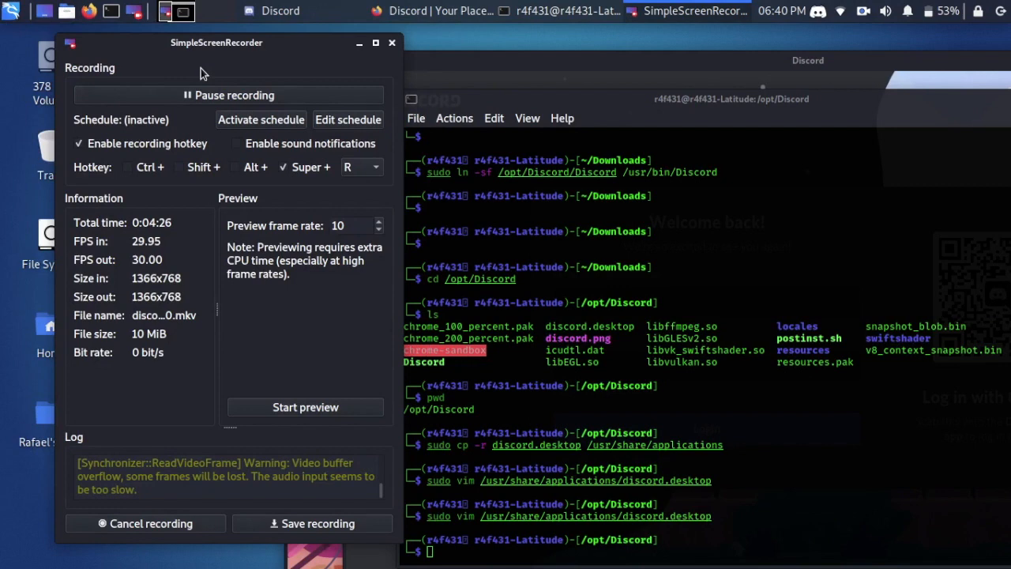